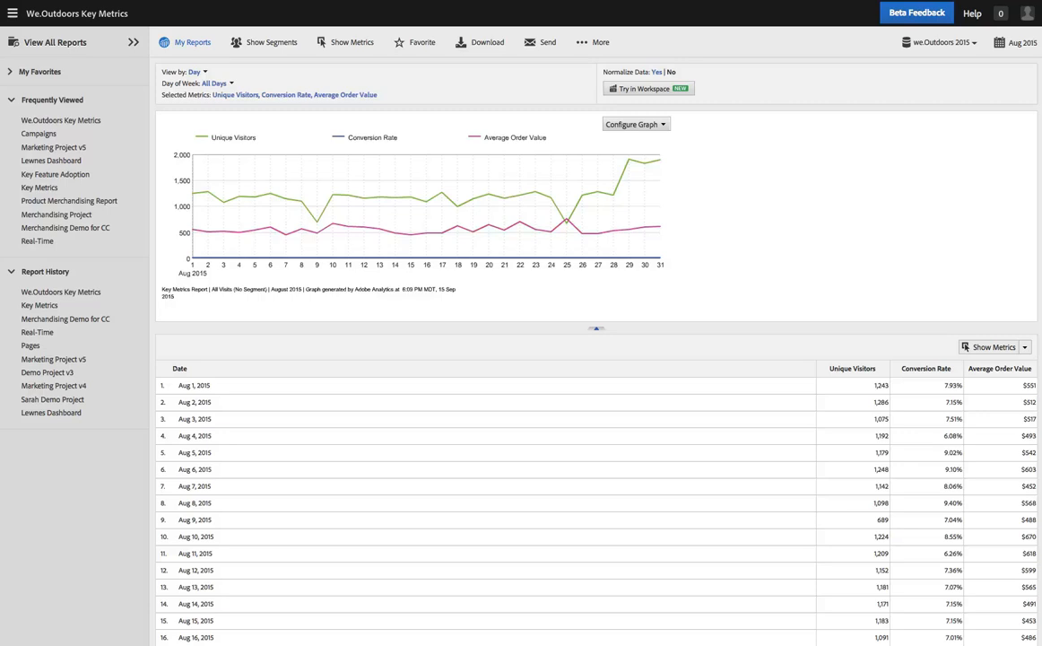
pyautogui.moveTo(738, 117)
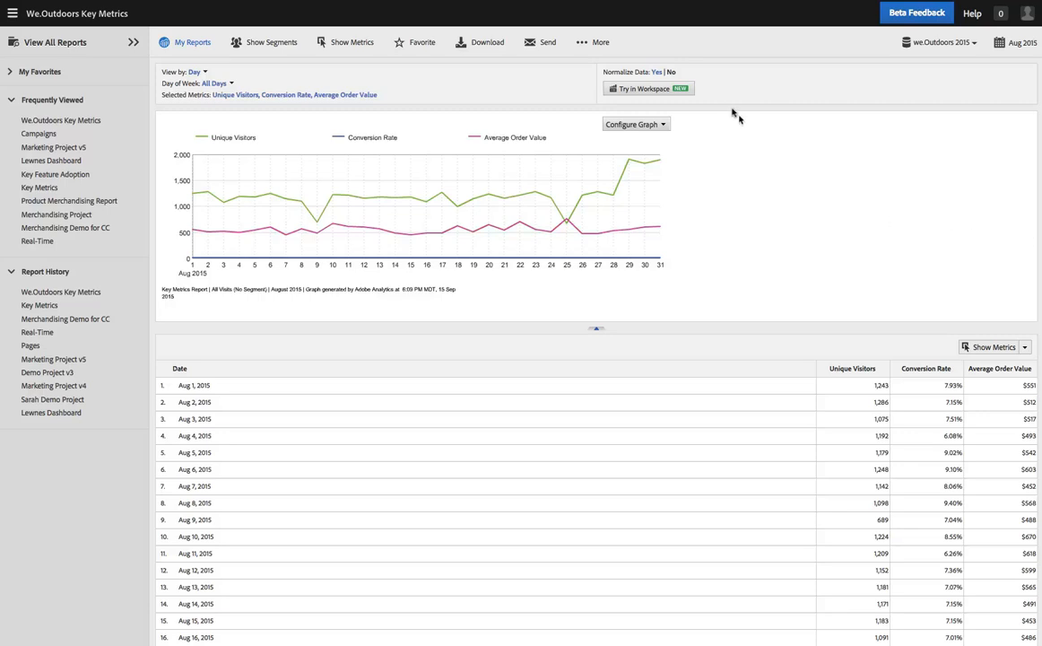
pyautogui.moveTo(642, 90)
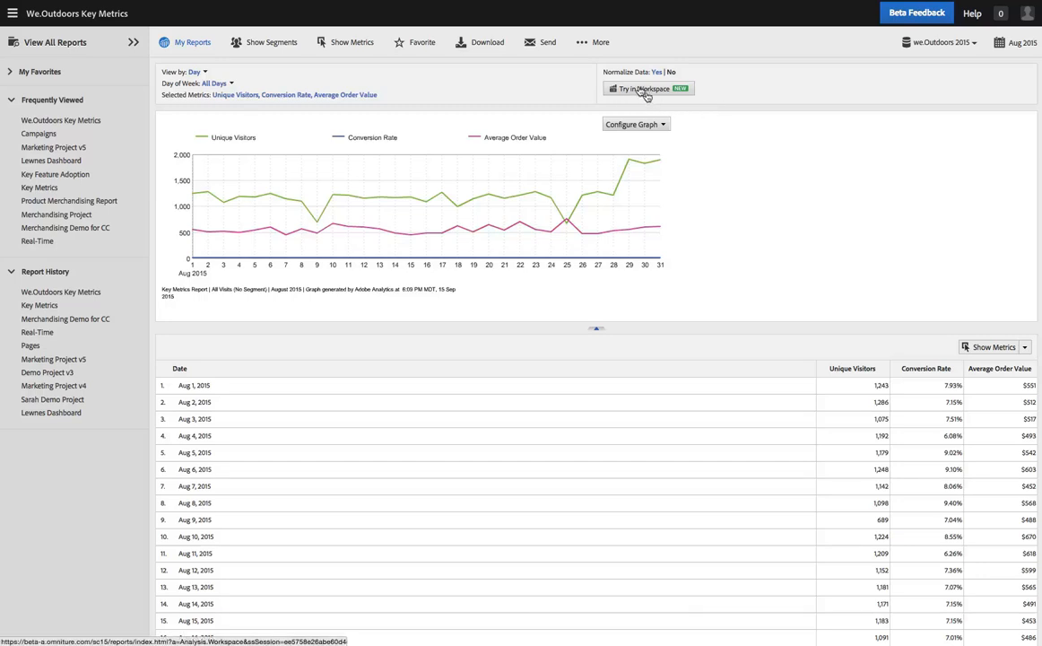
pyautogui.moveTo(599, 84)
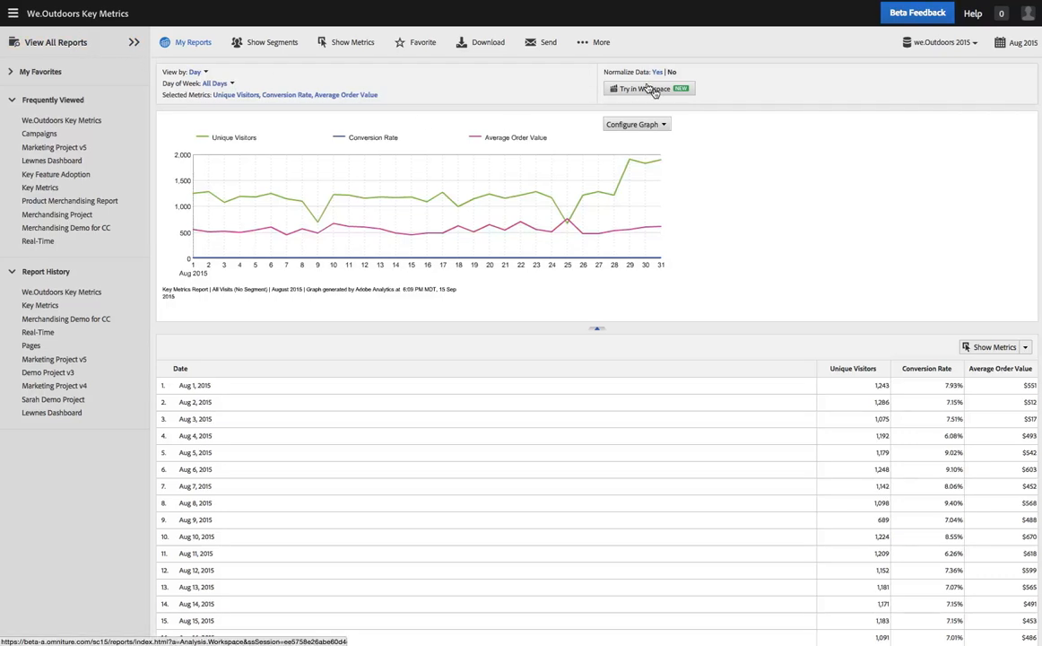
# Step: Open the Key Metrics Report in Analysis Workspace with its line chart and daily freeform table
pyautogui.click(650, 88)
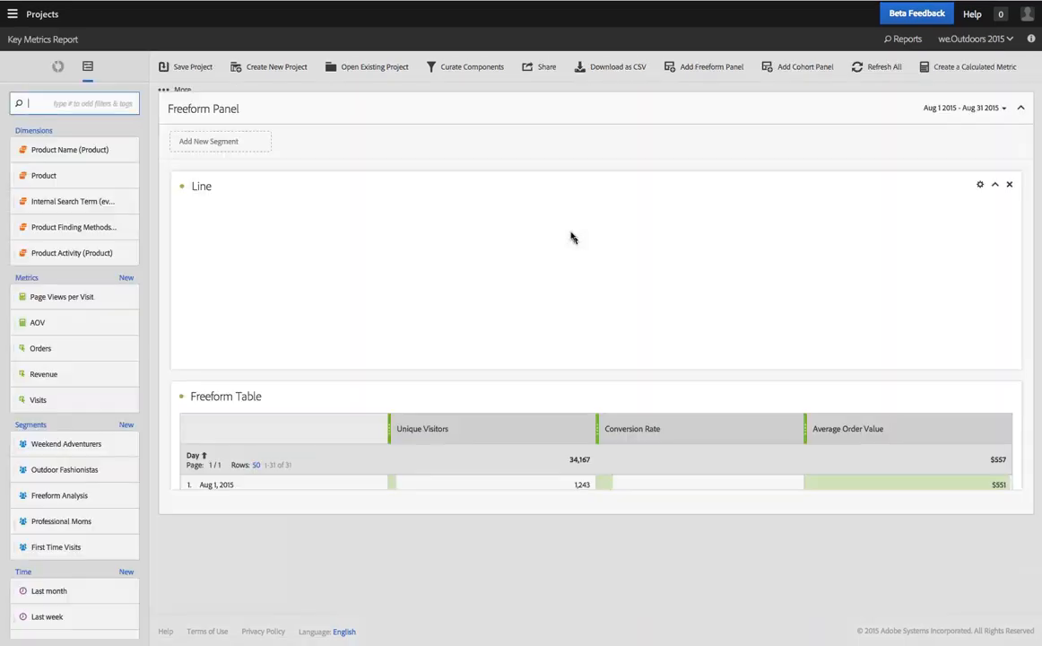
pyautogui.click(883, 66)
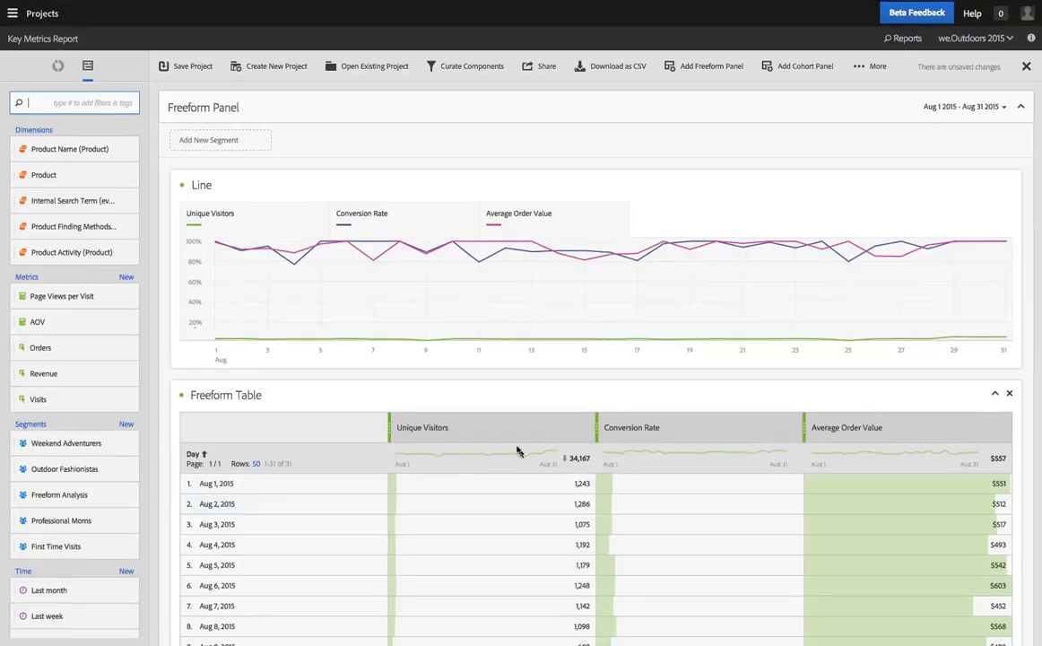
pyautogui.moveTo(61, 238)
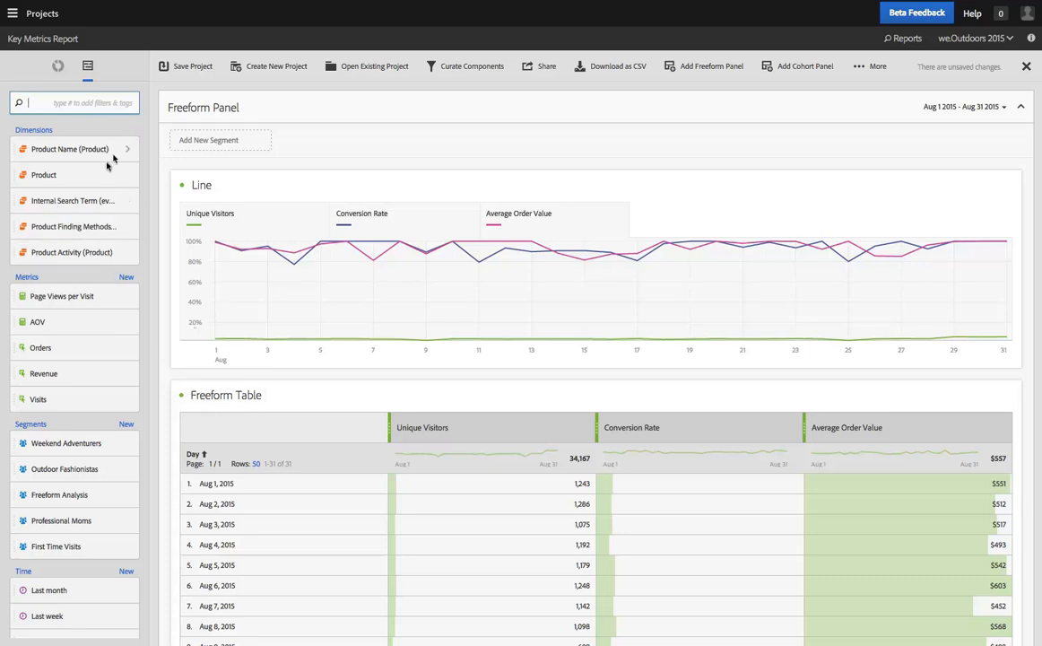
pyautogui.moveTo(480, 435)
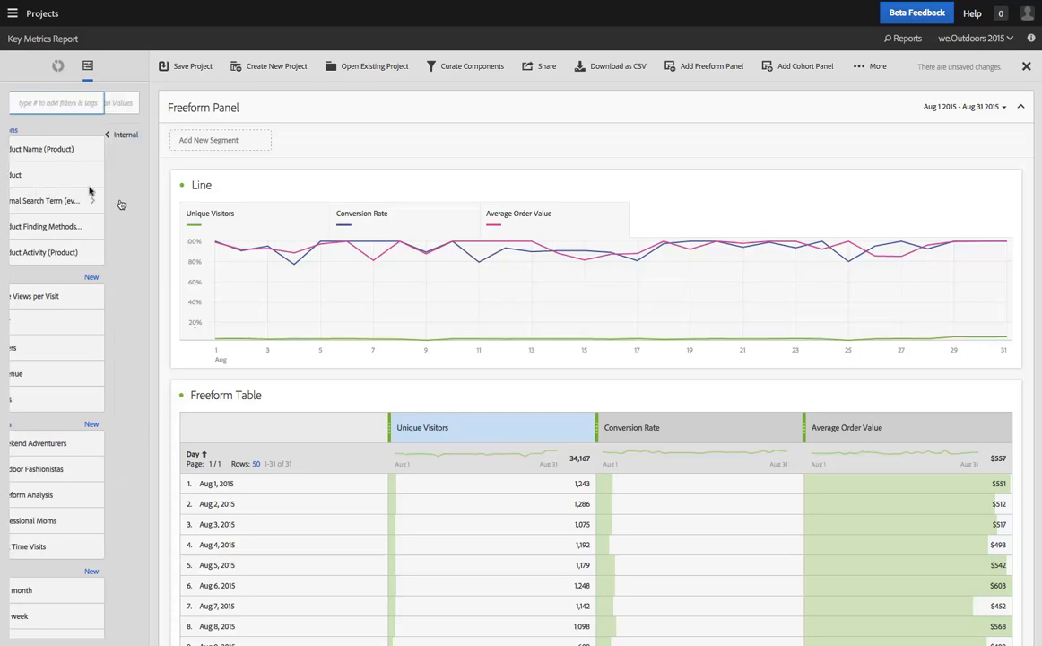
# Step: Expand Internal Search Term and drop natural wool beanie, chain tool and runners onto Unique Visitors
pyautogui.click(94, 201)
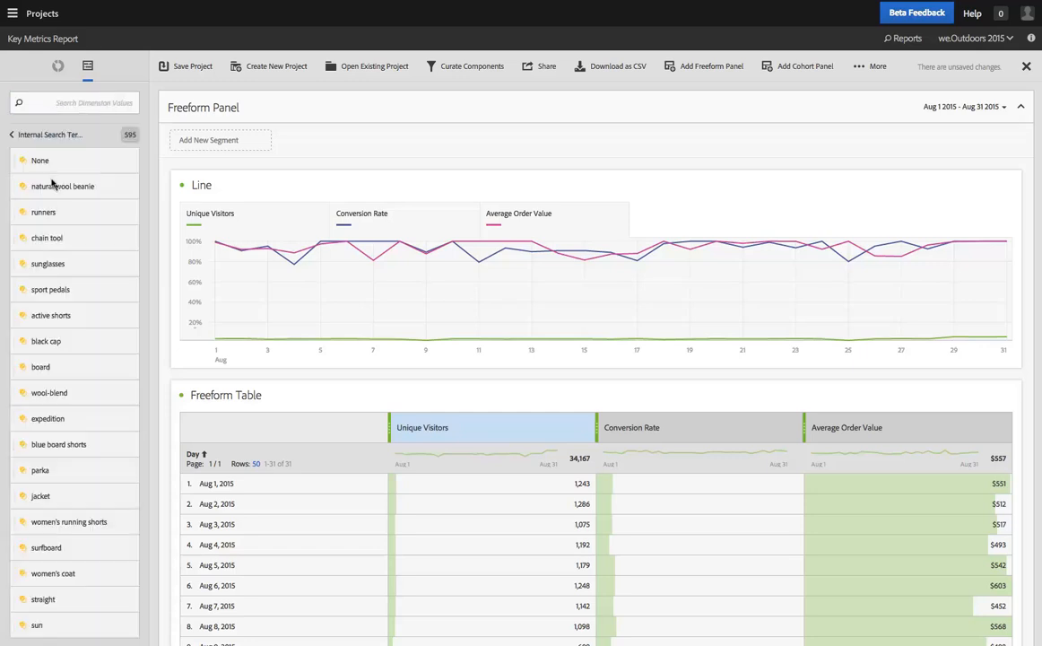
pyautogui.moveTo(43, 212); pyautogui.dragTo(467, 429)
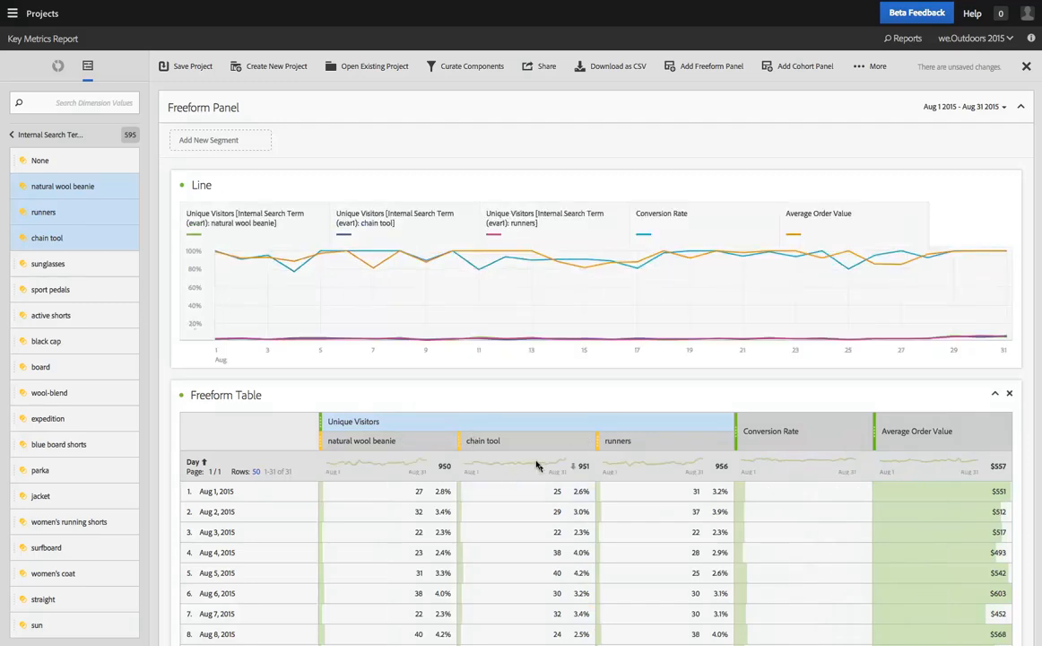
pyautogui.moveTo(517, 442)
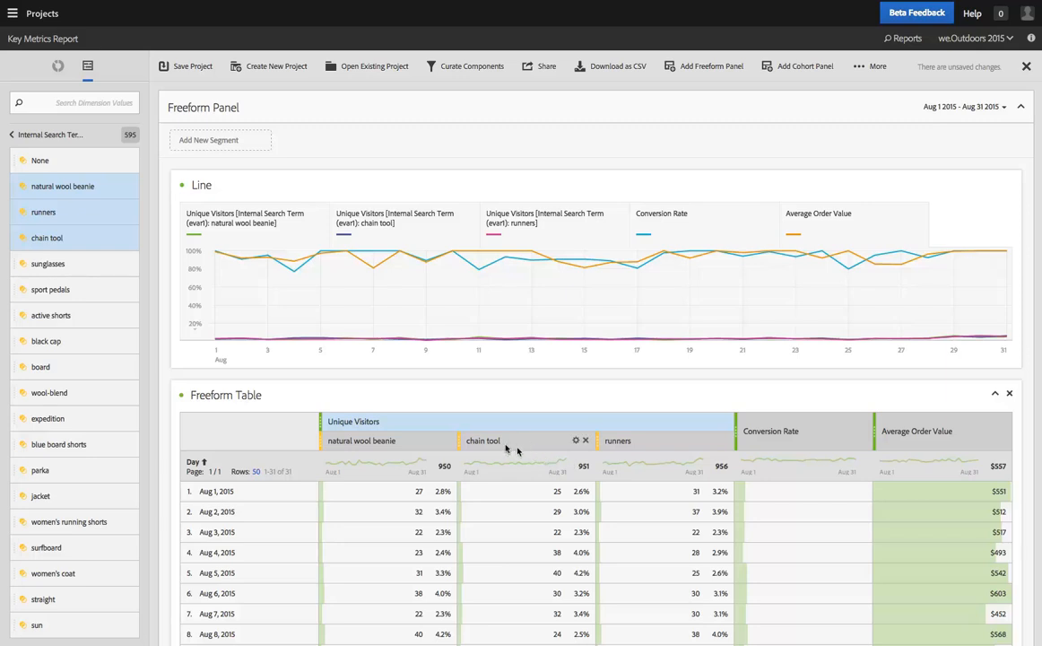